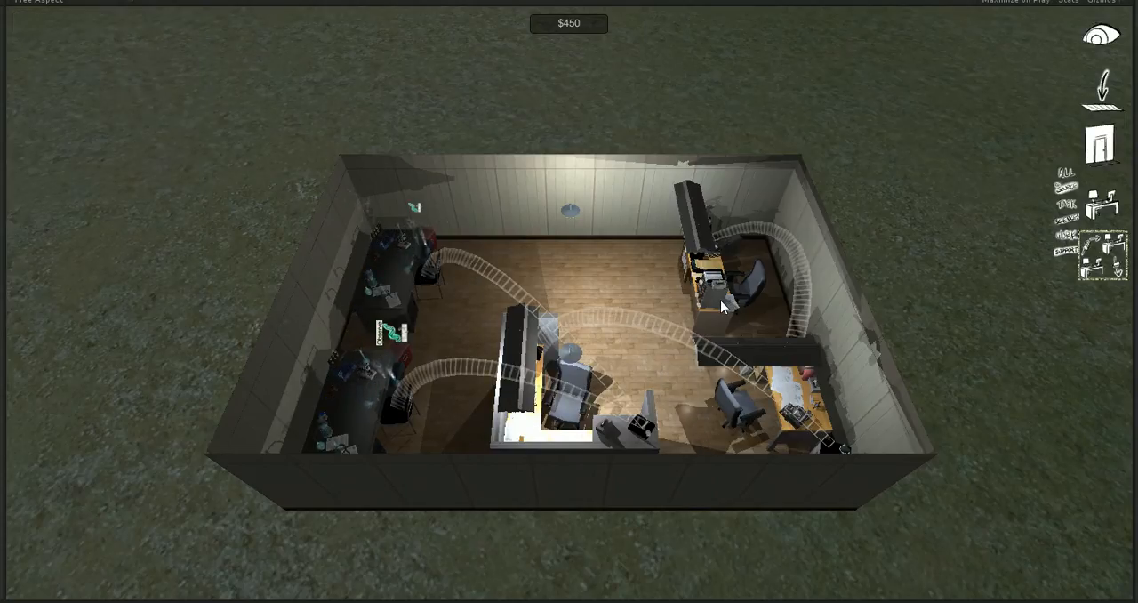
{"action": "mouse_move", "coordinate": [770, 287]}
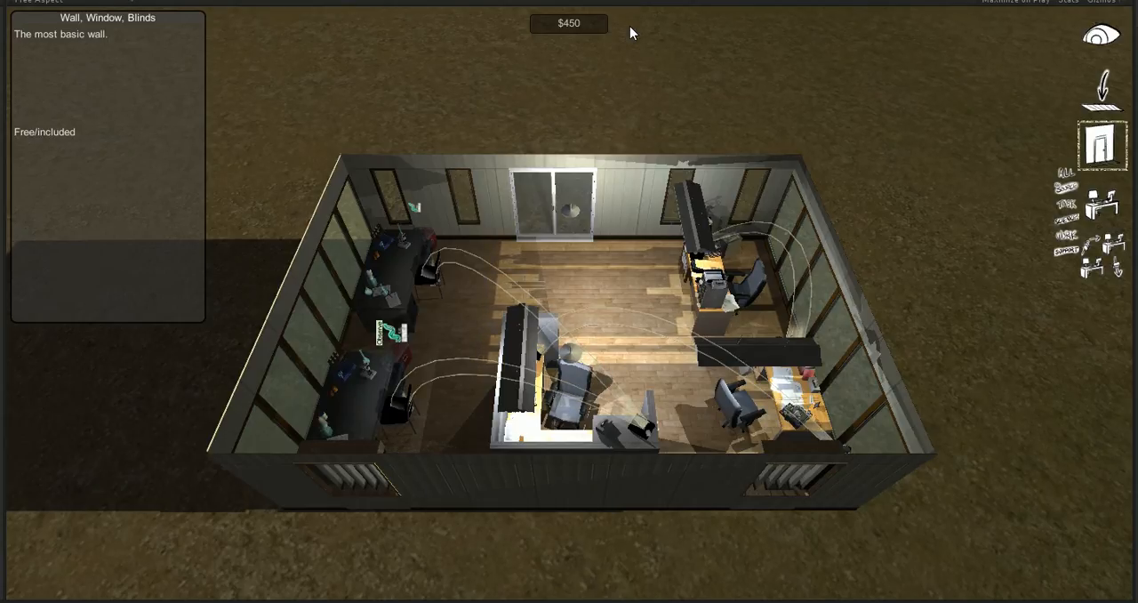
{"action": "mouse_move", "coordinate": [736, 83]}
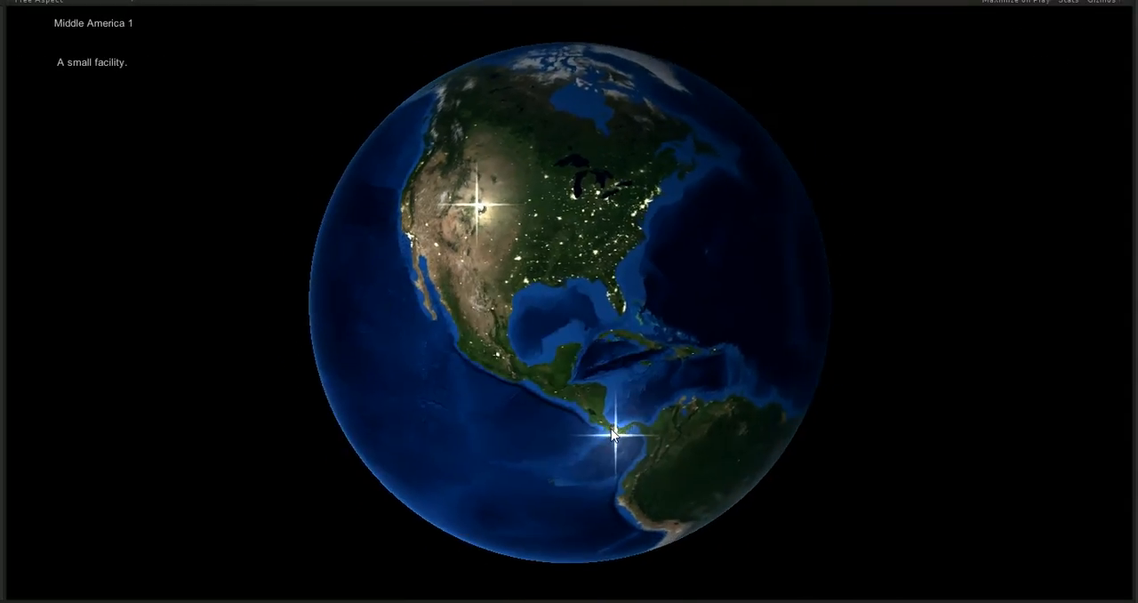
Step: Save the facility and view the Middle America 1 marker describing labour and material costs
{"action": "left_click", "coordinate": [611, 434]}
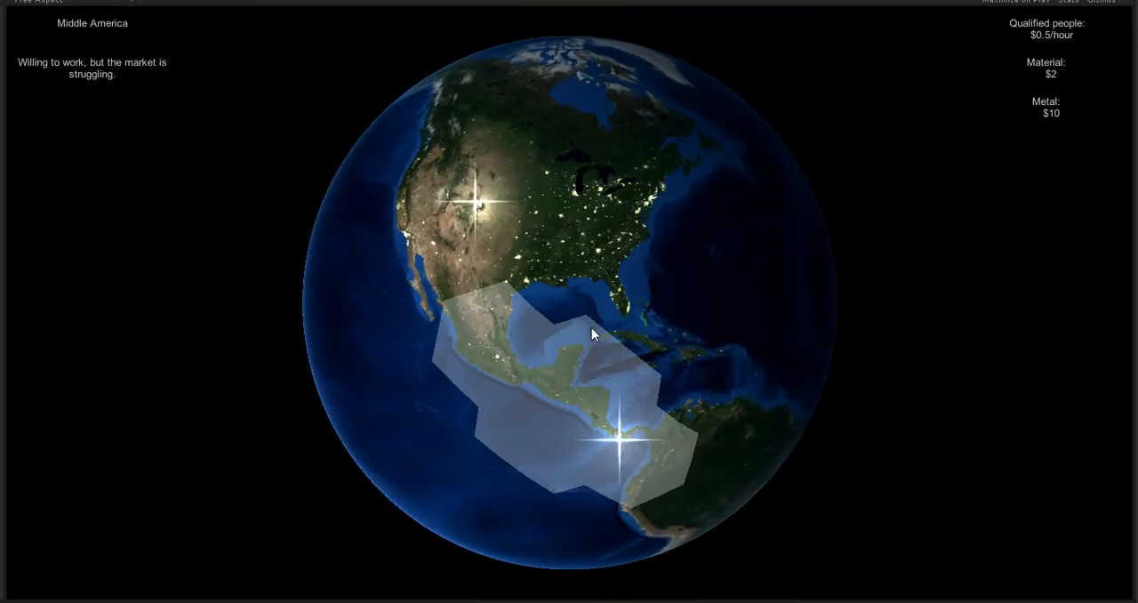
{"action": "mouse_move", "coordinate": [607, 386]}
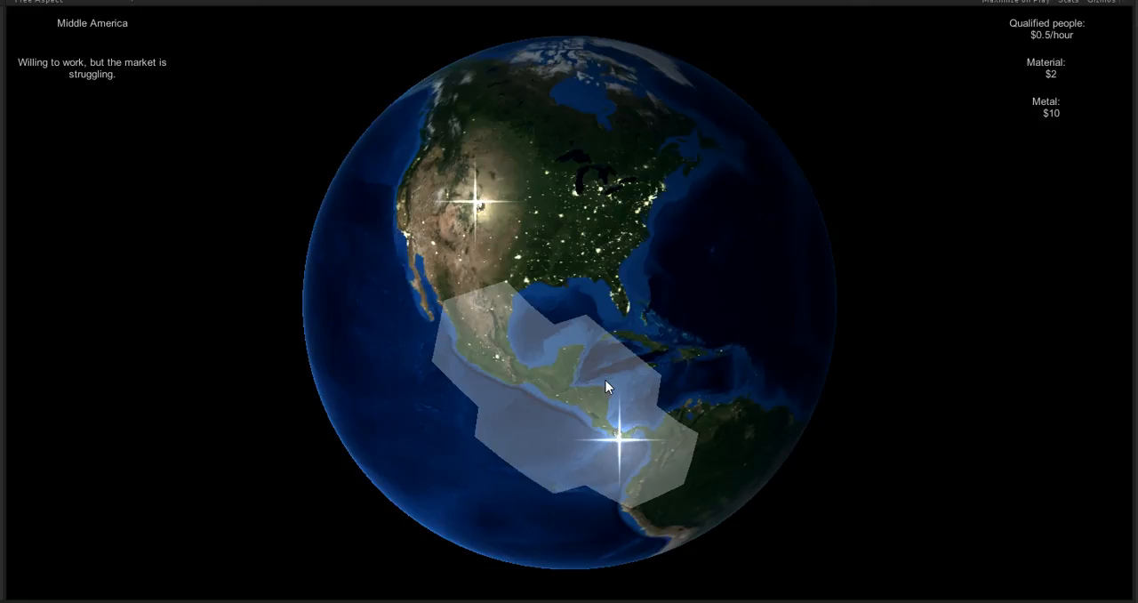
{"action": "mouse_move", "coordinate": [571, 372]}
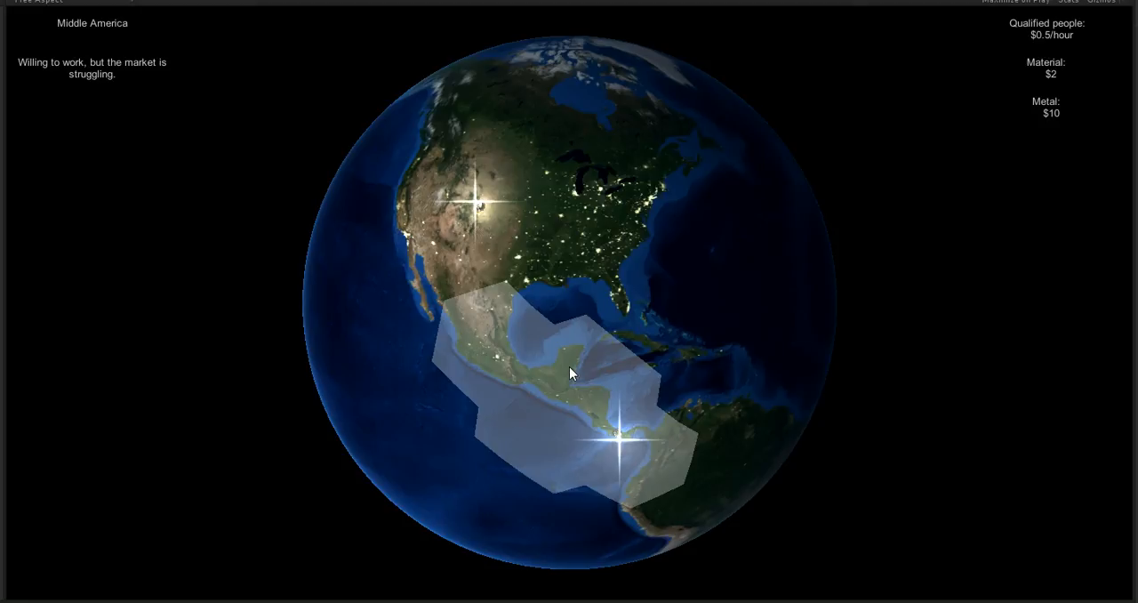
{"action": "mouse_move", "coordinate": [594, 395]}
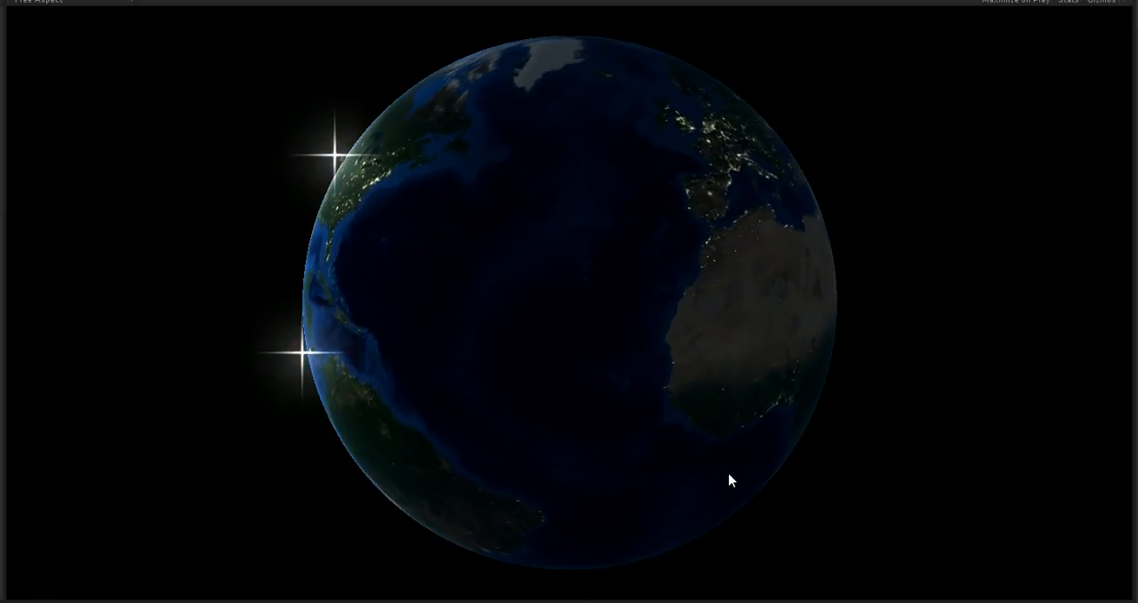
Step: Show the North Atlantic region's 'nothing to build' info, then turn the globe back to the Americas
{"action": "left_click", "coordinate": [623, 312]}
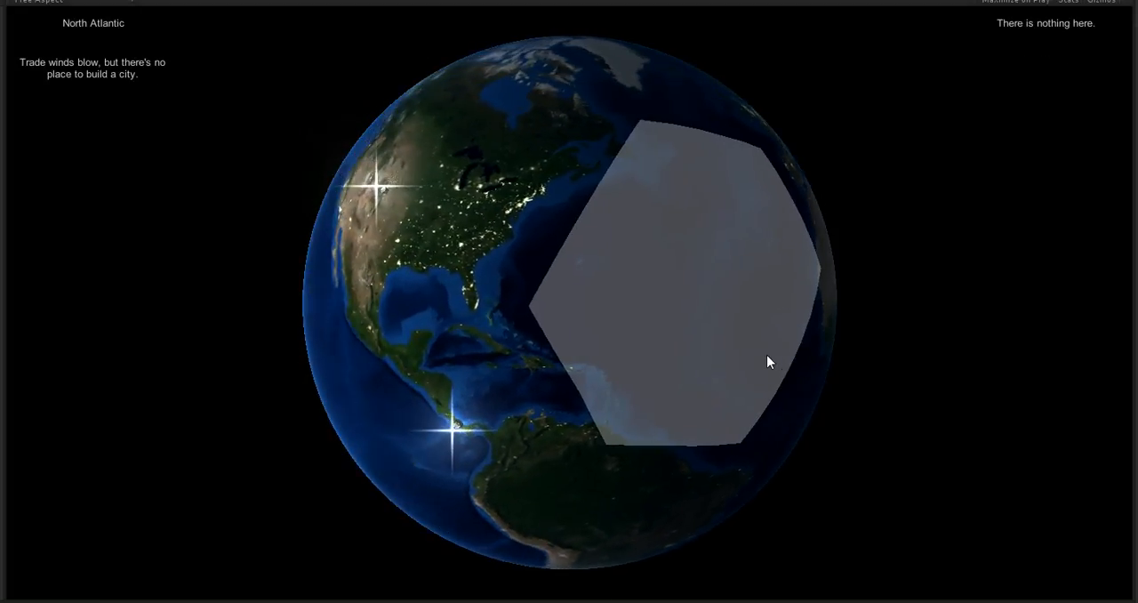
{"action": "left_click_drag", "start_coordinate": [769, 361], "coordinate": [765, 368]}
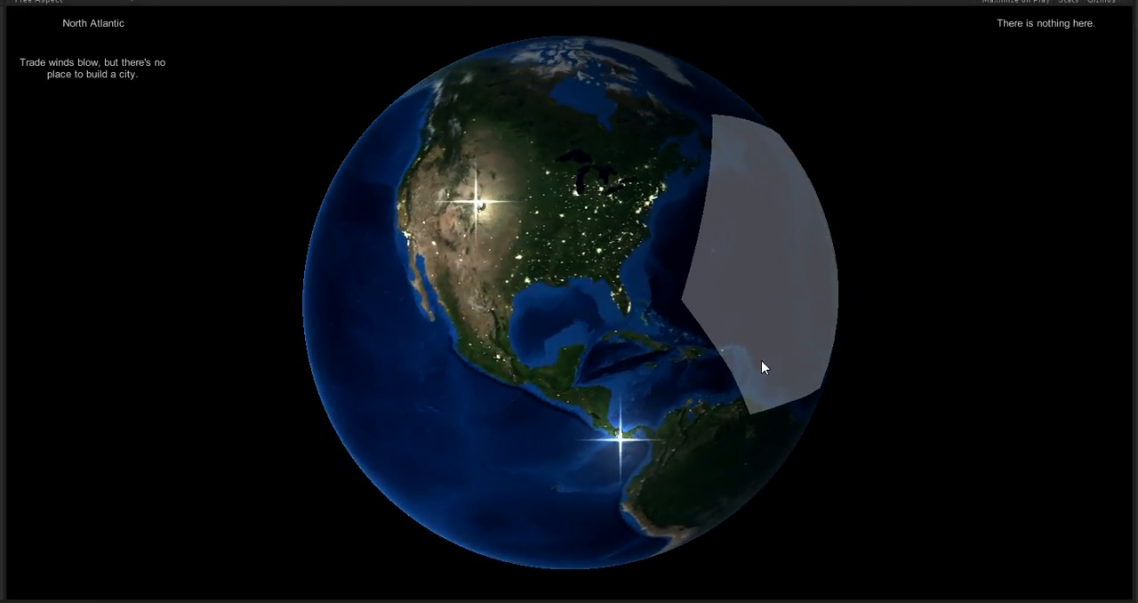